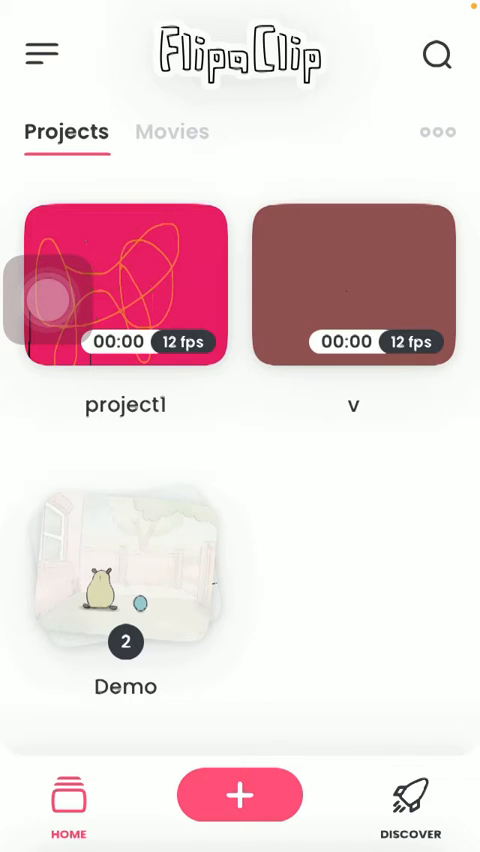
Open the brown 'v' project from the Projects home screen
left_click(352, 289)
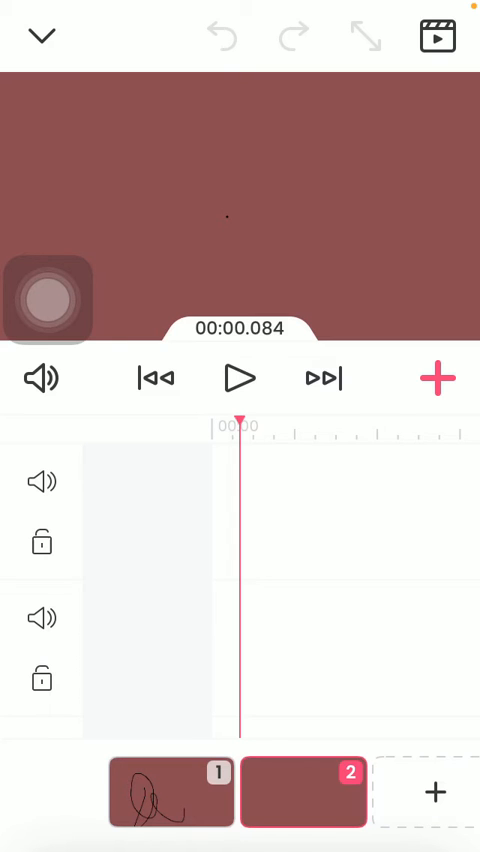
Tap the pink + in the audio timeline to start a voice recording
left_click(437, 377)
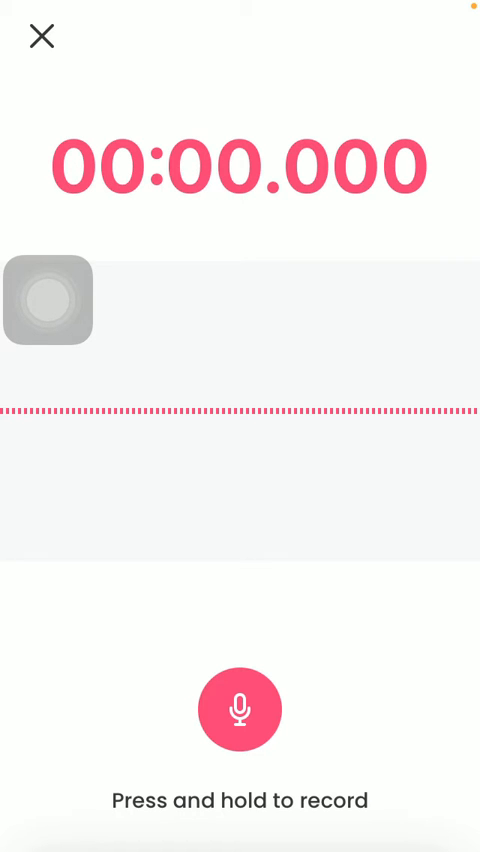
Record an 8-second voice clip and accept it as Recording 1
left_click(240, 709)
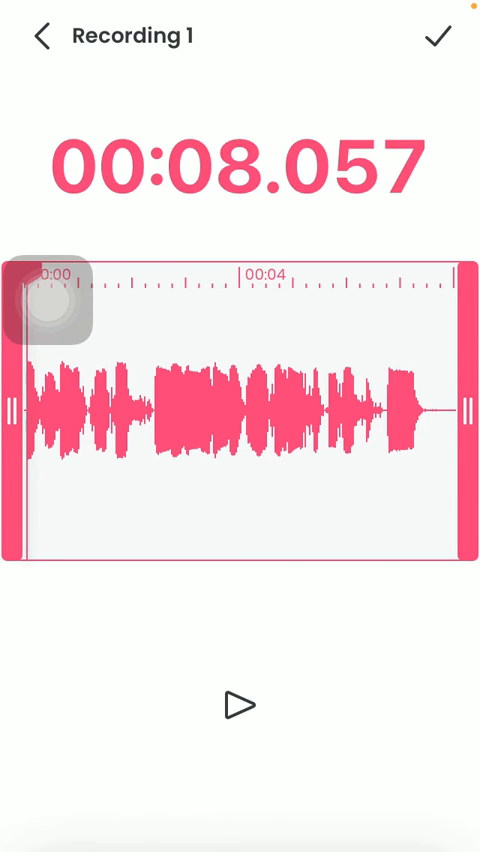
left_click(438, 35)
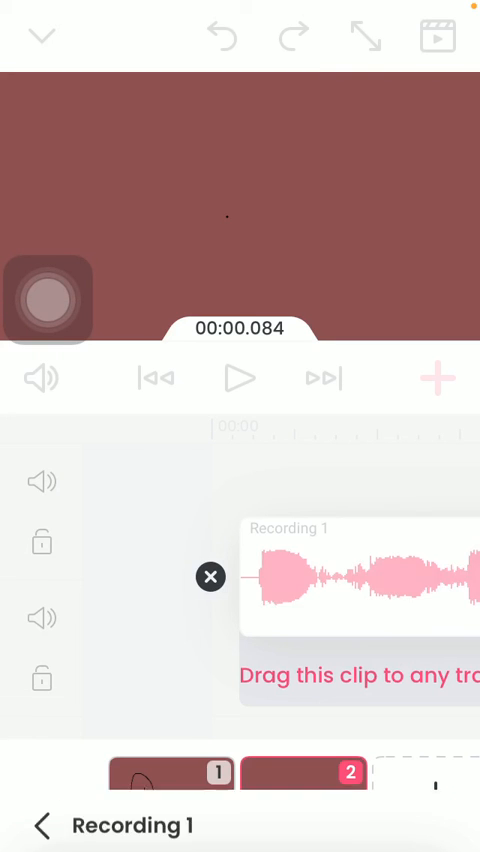